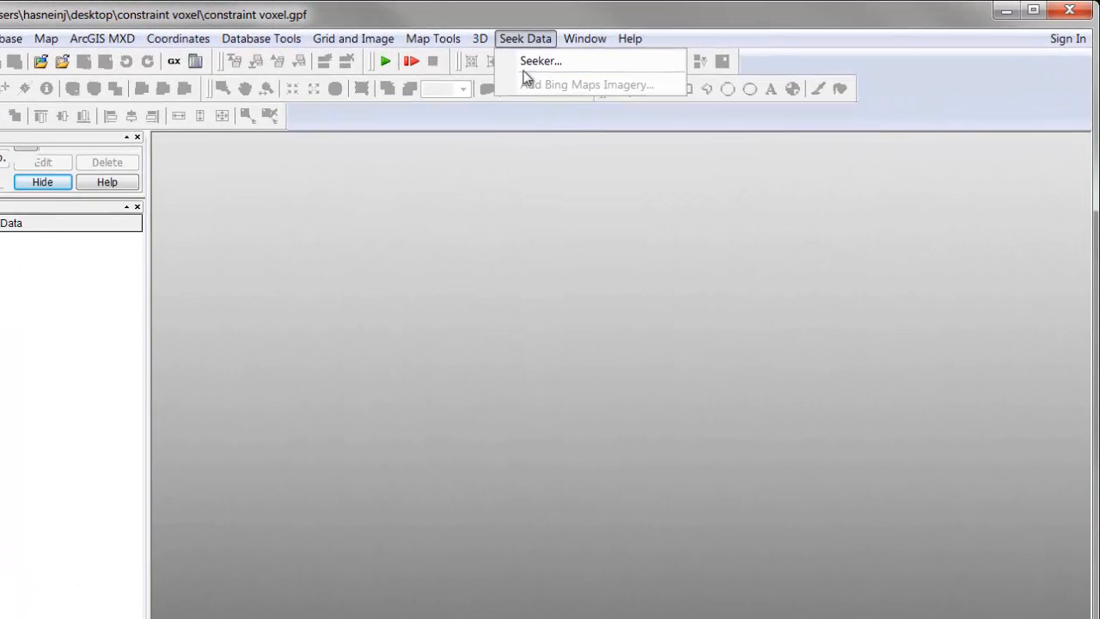
Define a master voxel named Master with 140×60×80 cells and constant value 0.1
click(480, 39)
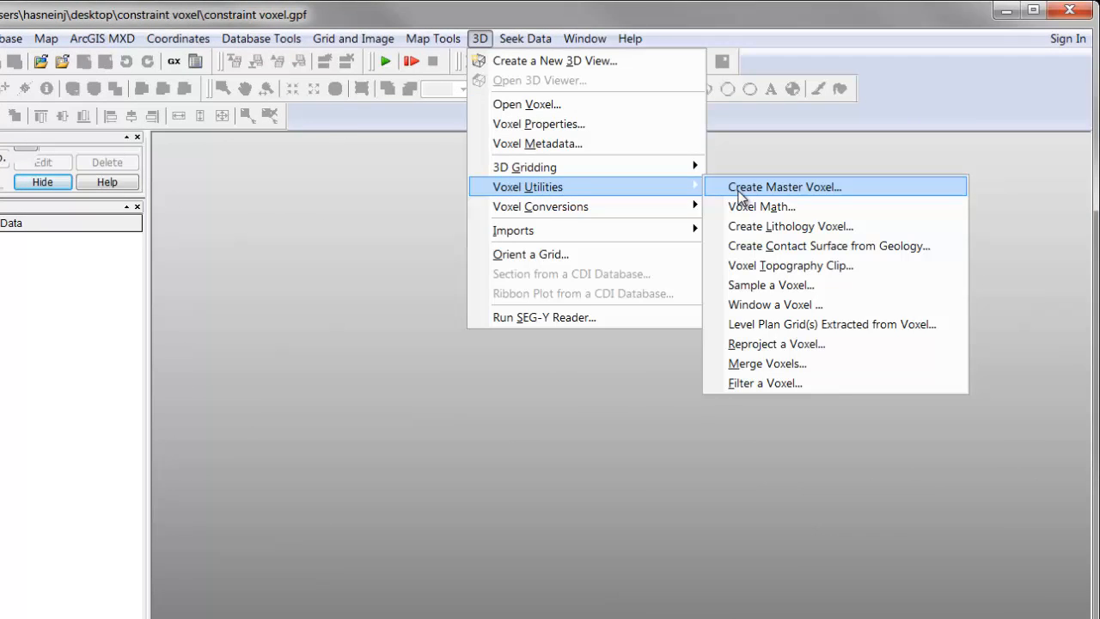
click(784, 187)
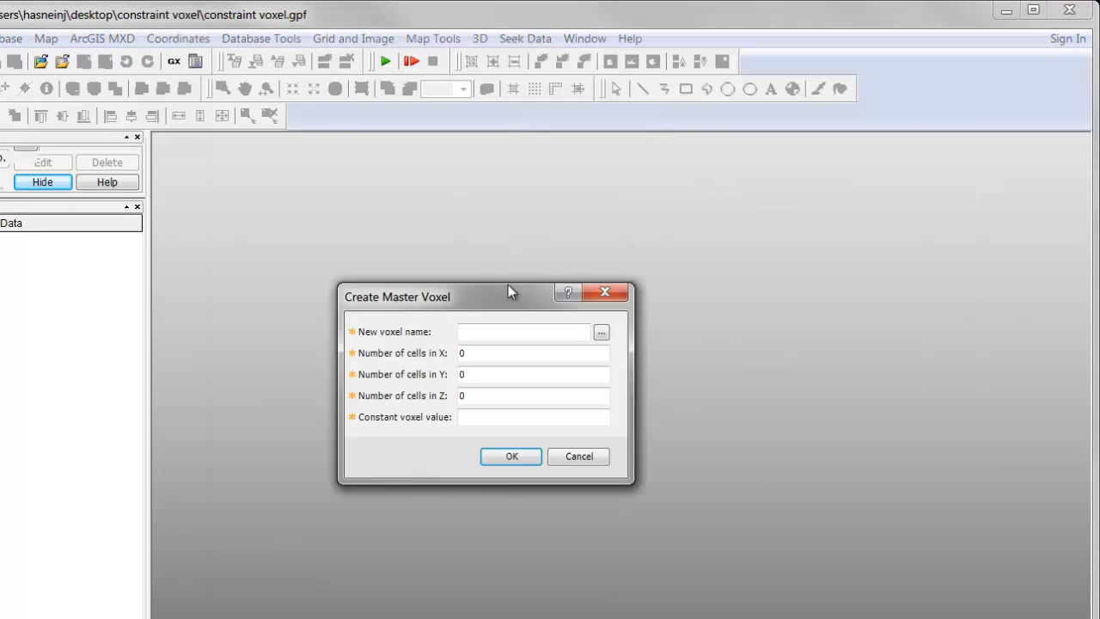
mouse_move(506, 289)
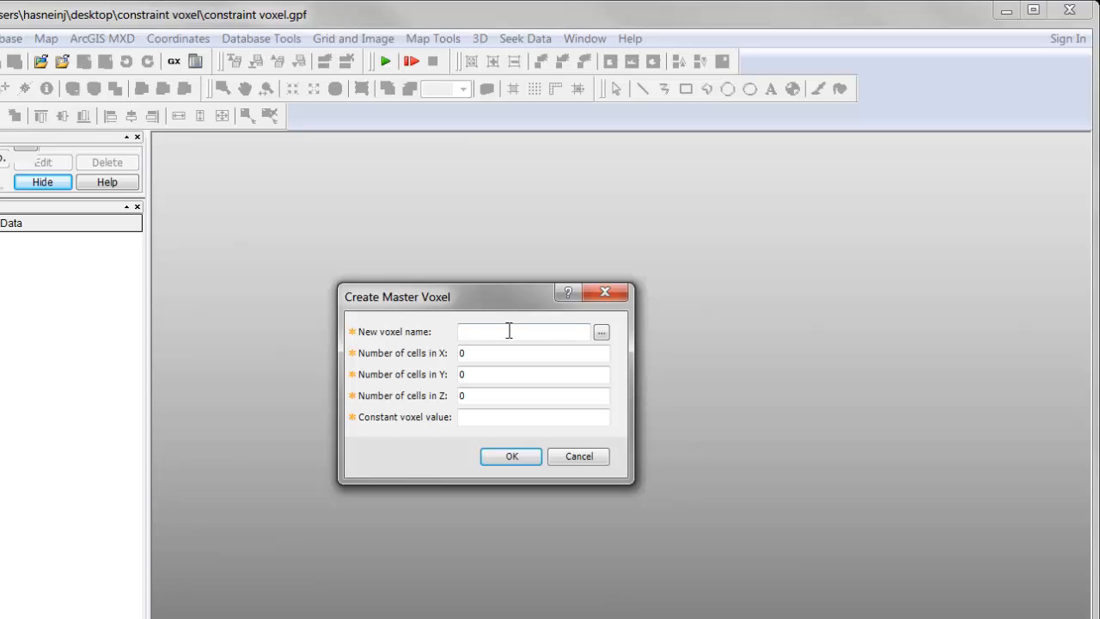
text(Master)
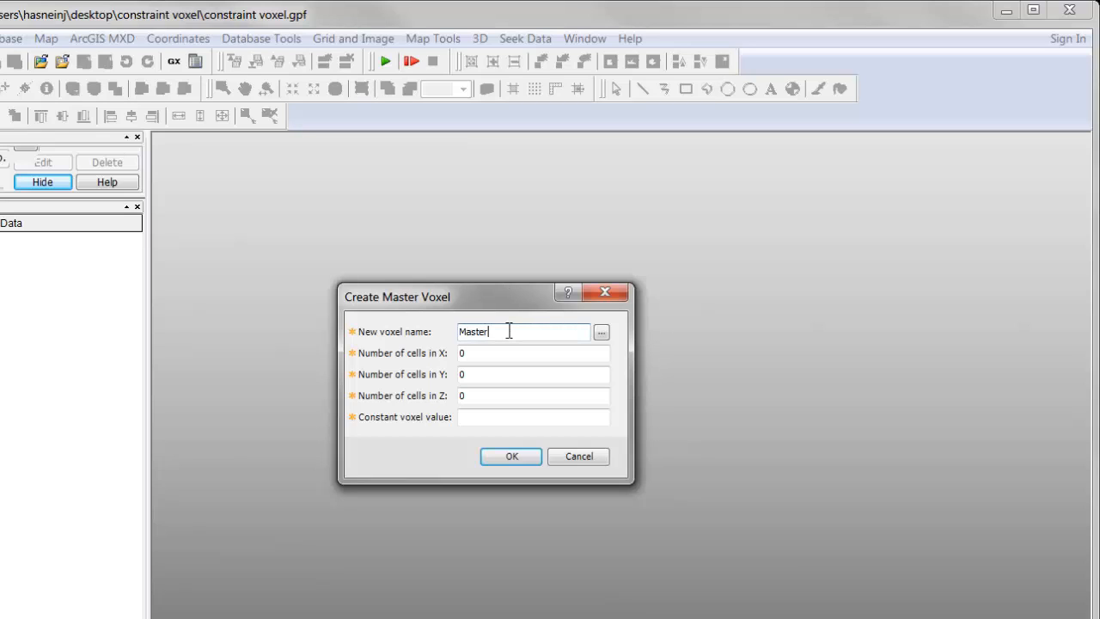
text(14)
click(533, 396)
text(82)
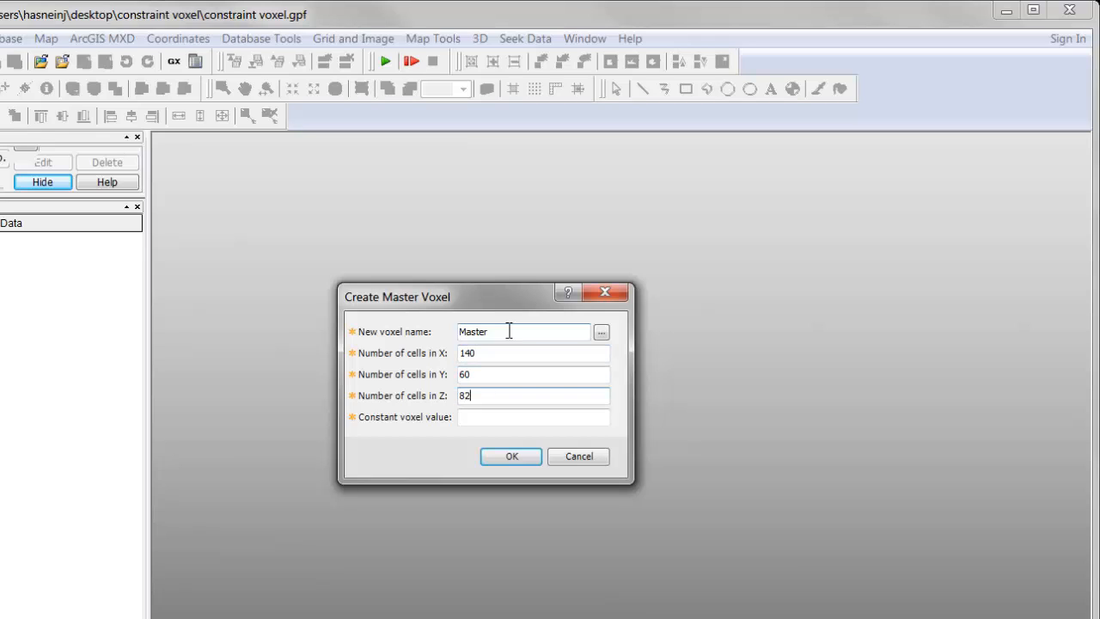
text(0)
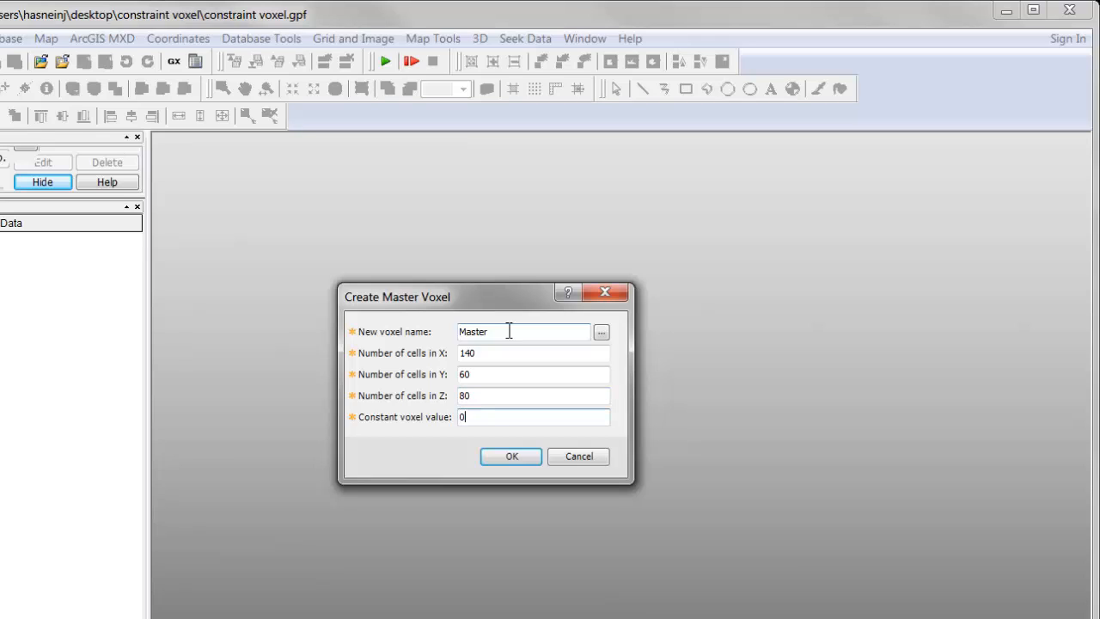
text(.1)
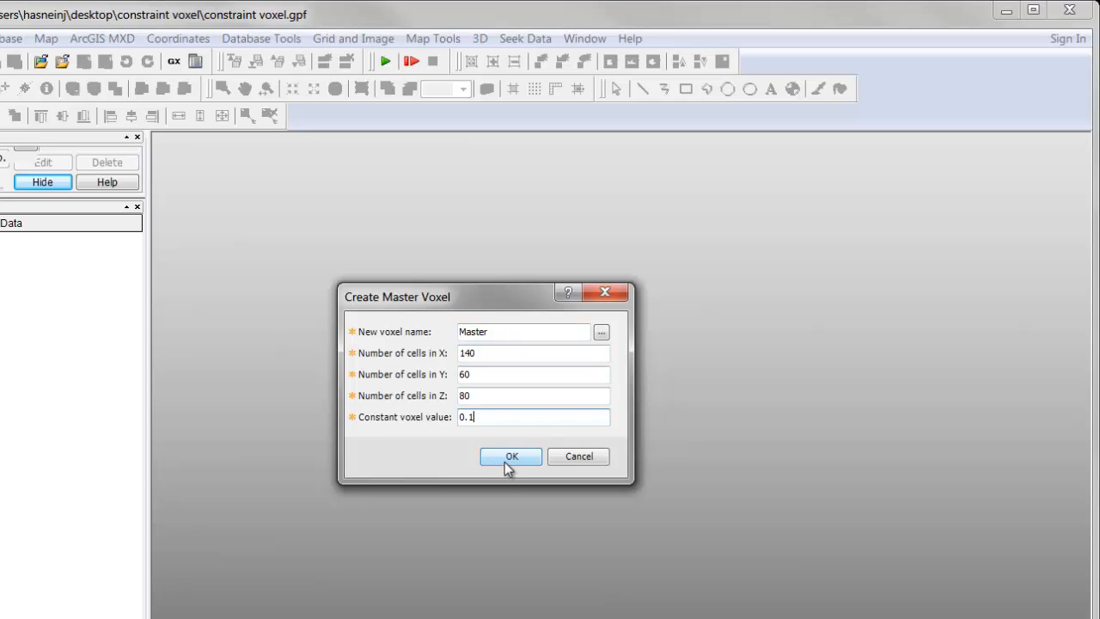
Confirm Master, give it 50-unit X/Y/Z cells and Z origin -3500, and exit properties
click(512, 457)
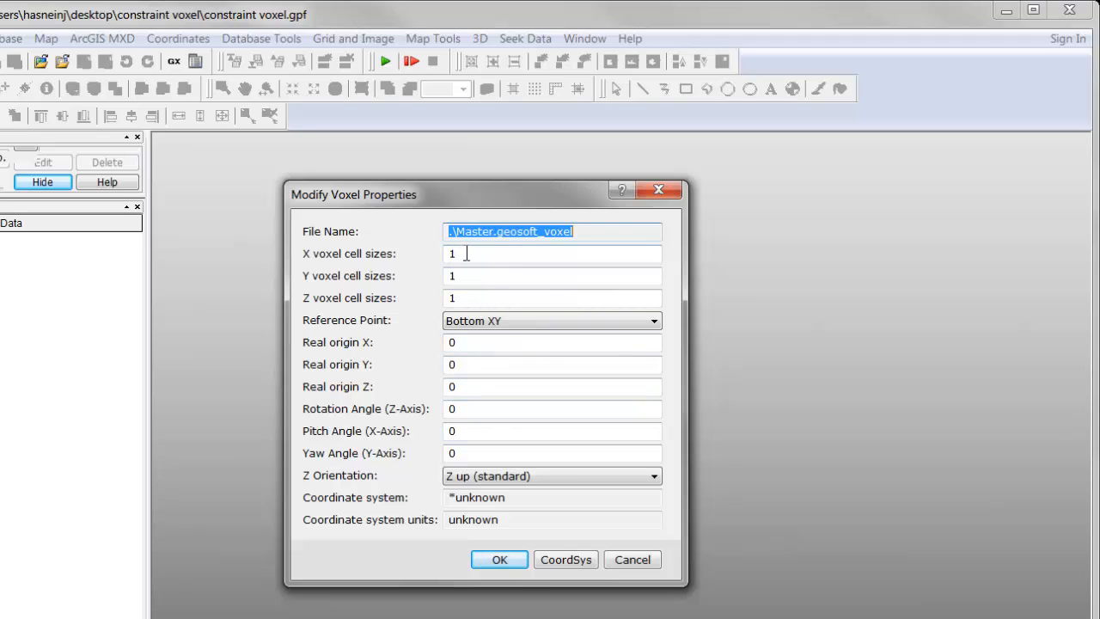
text(500)
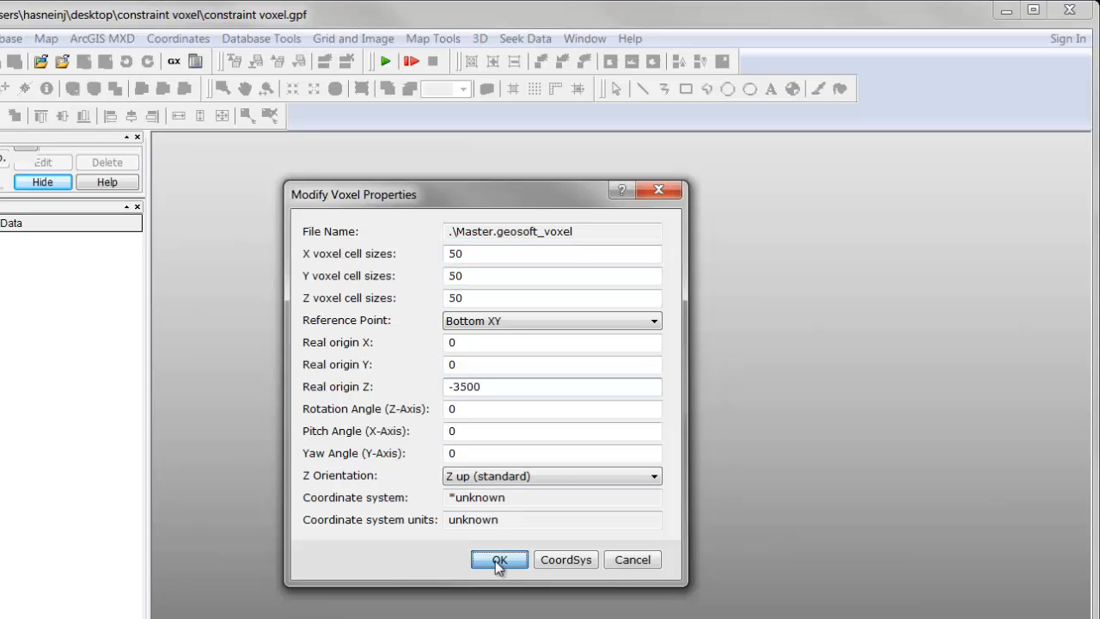
click(500, 560)
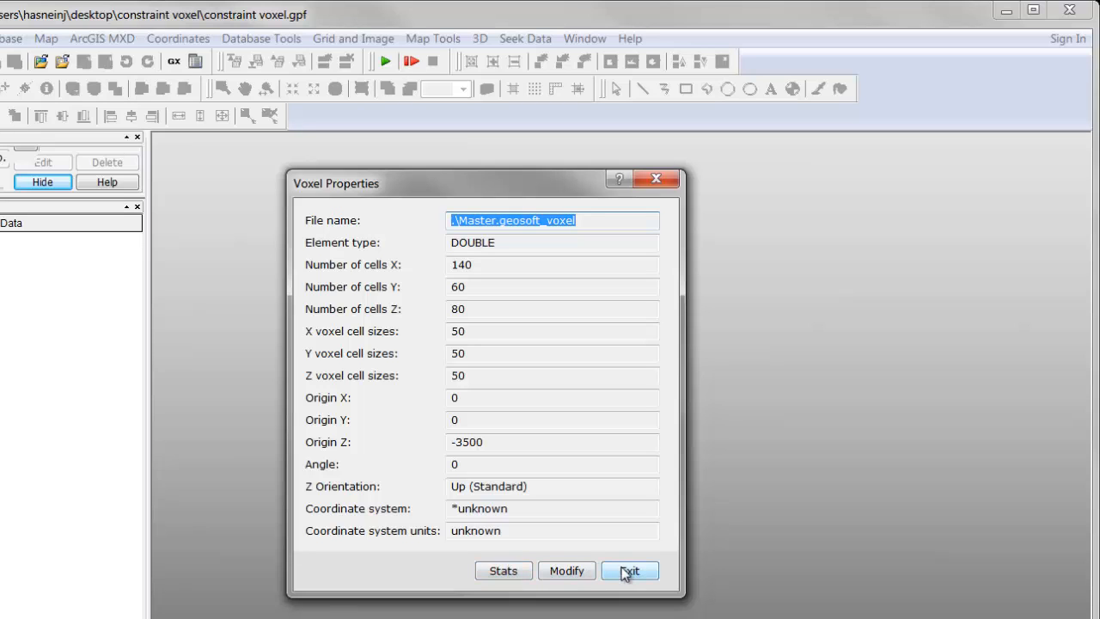
click(630, 571)
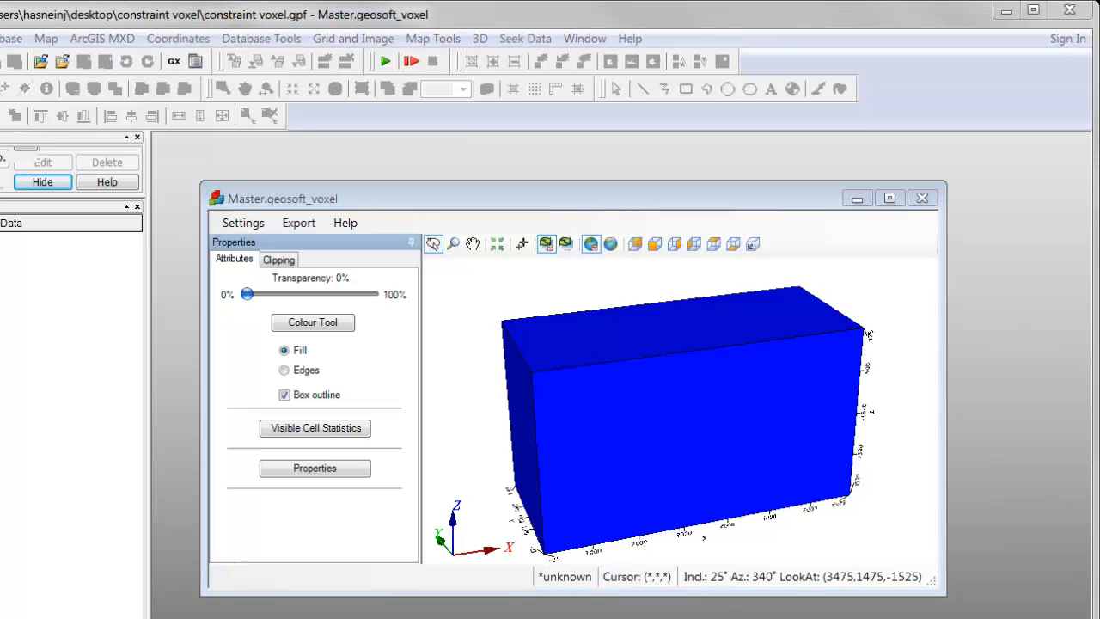
mouse_move(431, 54)
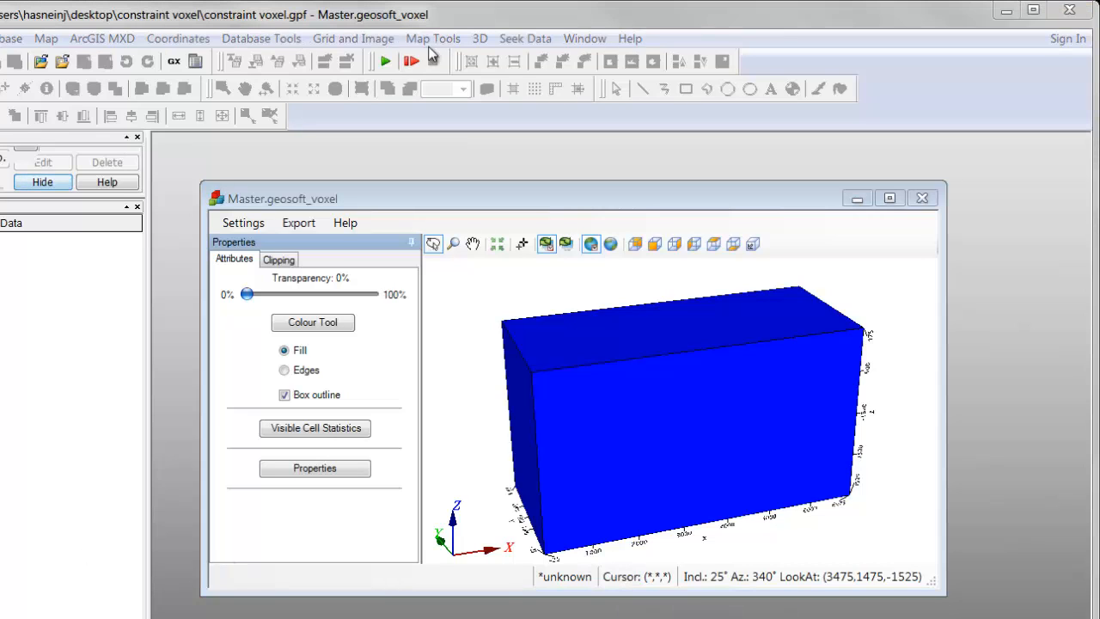
Run Voxel Math (Z-X)<=-3000?0.2:VI on Master, writing output voxel Fault
click(480, 38)
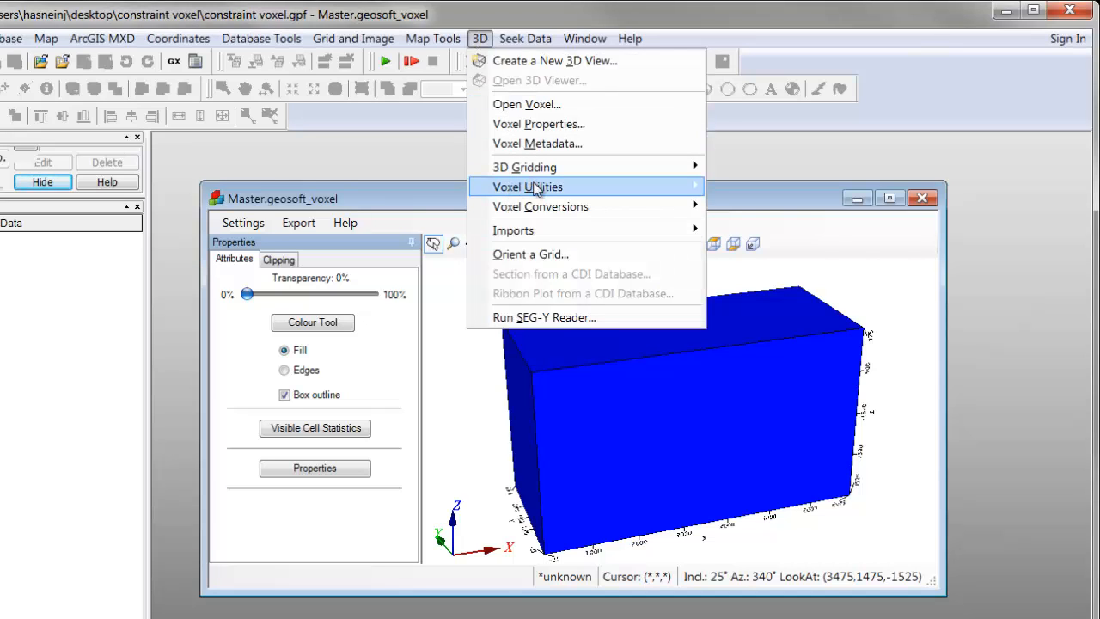
mouse_move(527, 186)
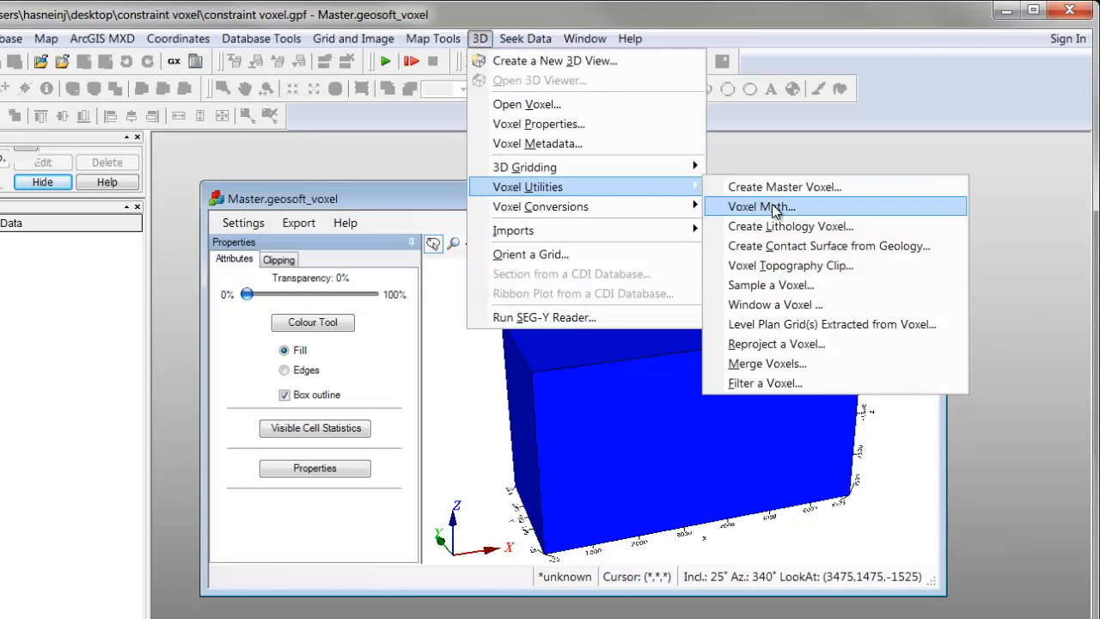
click(760, 206)
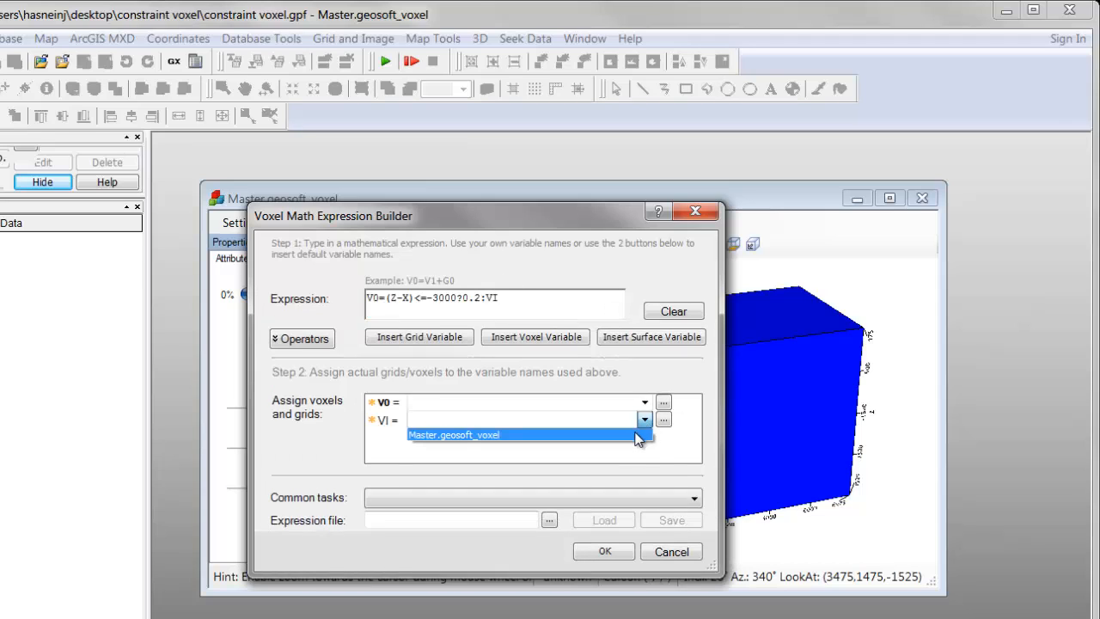
click(453, 434)
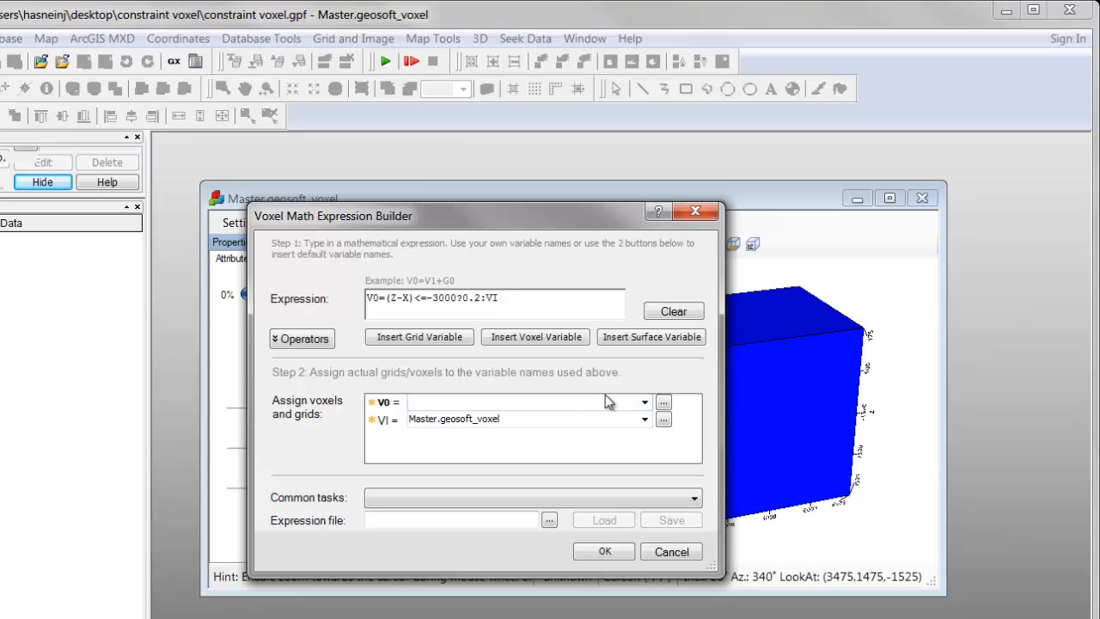
text(Fault)
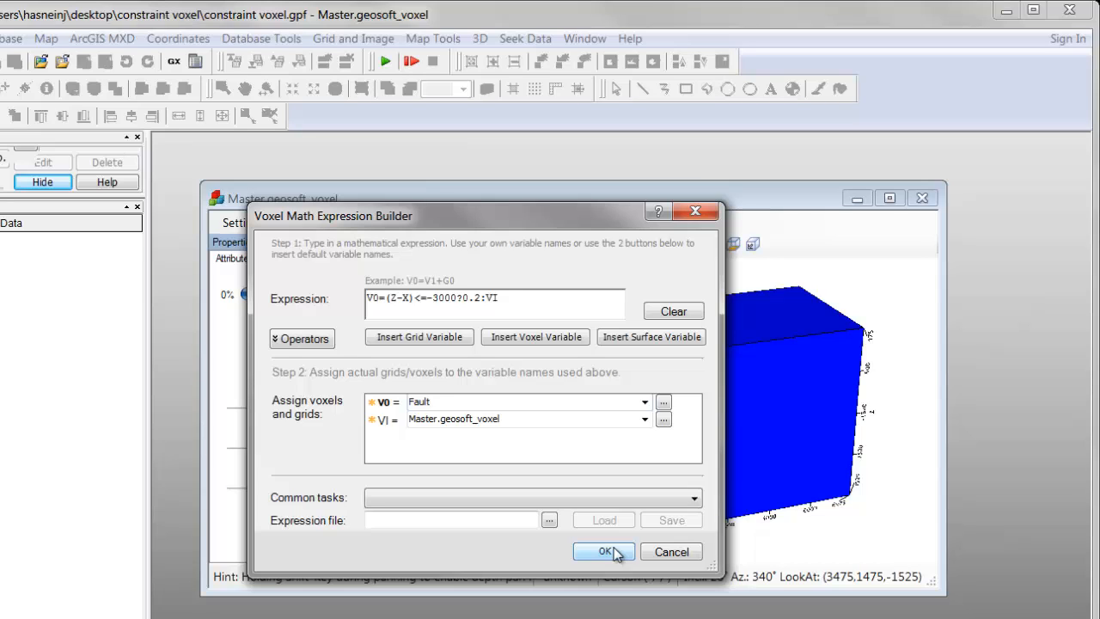
click(605, 551)
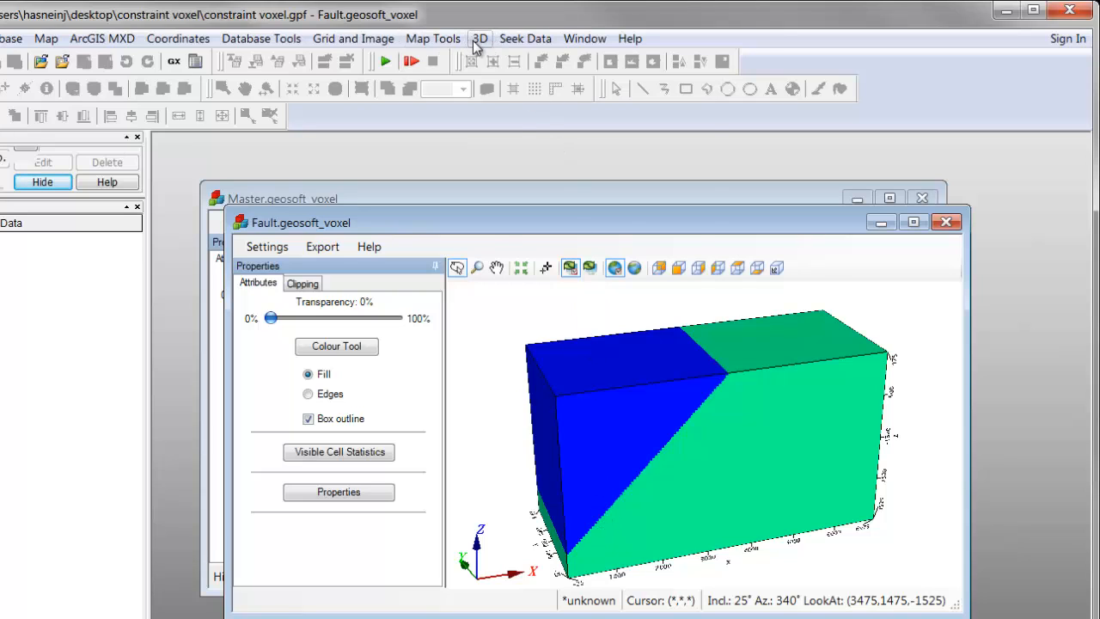
Run Voxel Math (Z<-2500)?0.3:VI on Fault, writing output voxel Basement
click(480, 38)
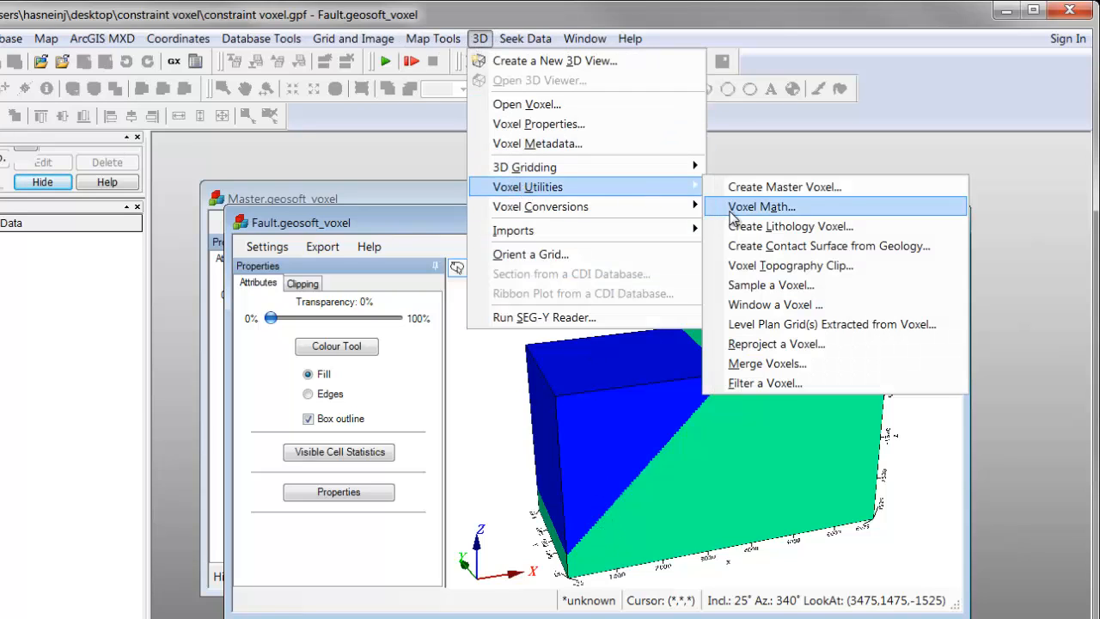
click(762, 206)
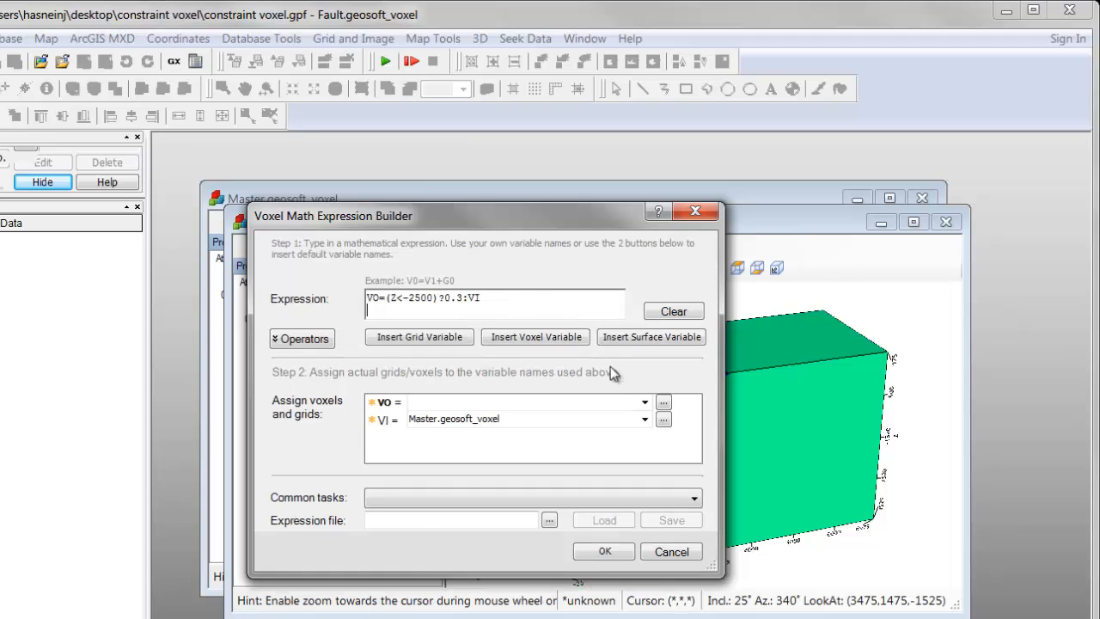
click(645, 419)
text(B)
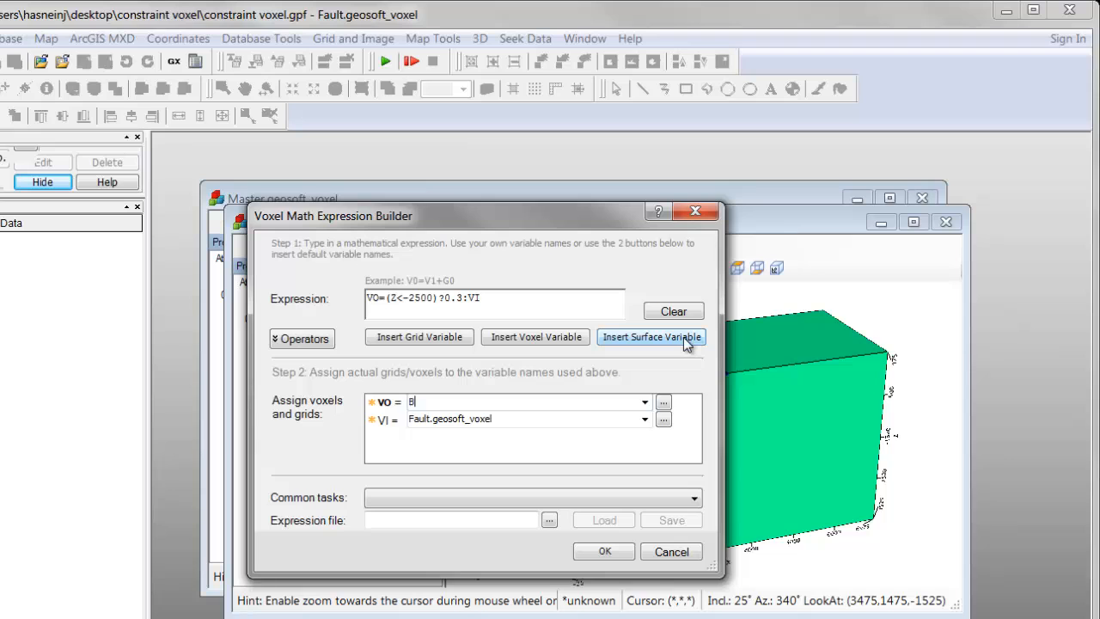
text(asement)
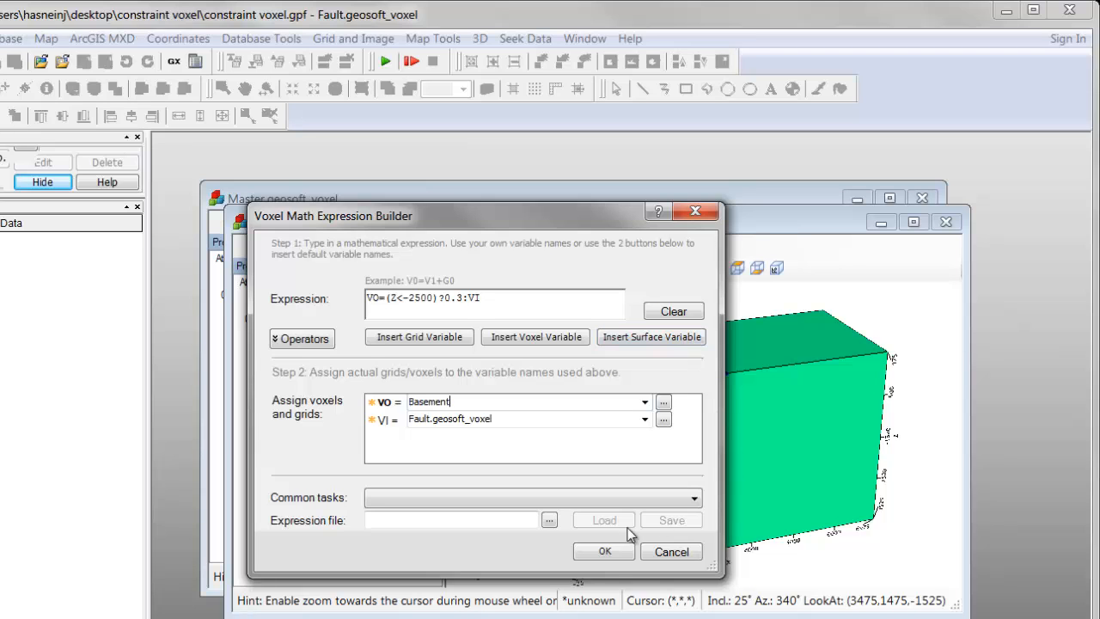
click(603, 551)
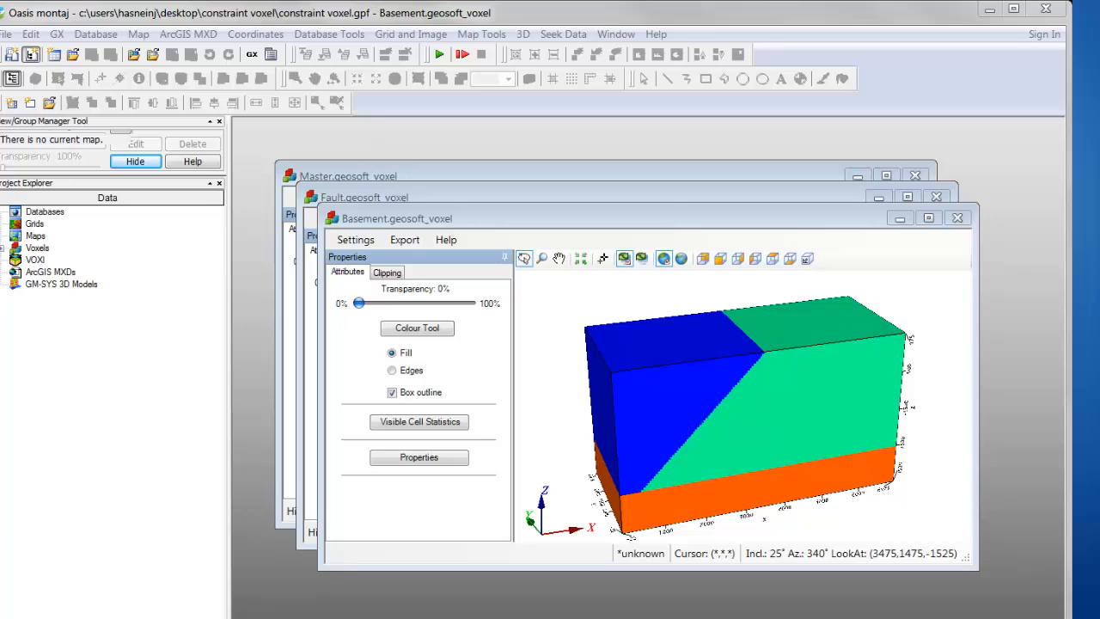
Run the ellipse Voxel Math expression ending ?0.4:VI on Basement, writing output voxel Lense
click(523, 33)
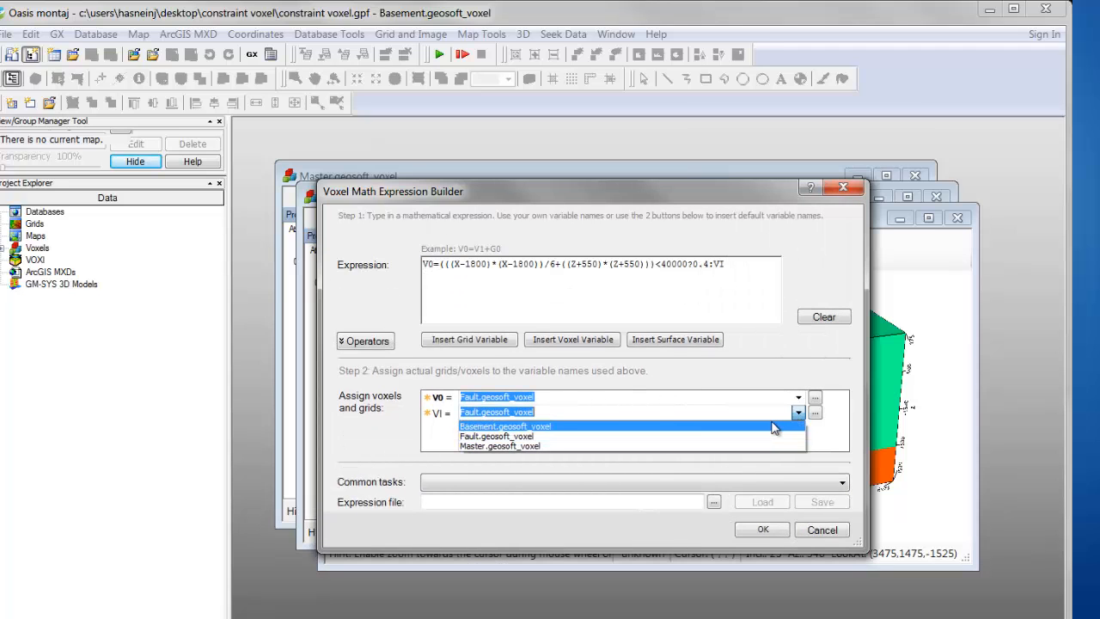
click(505, 426)
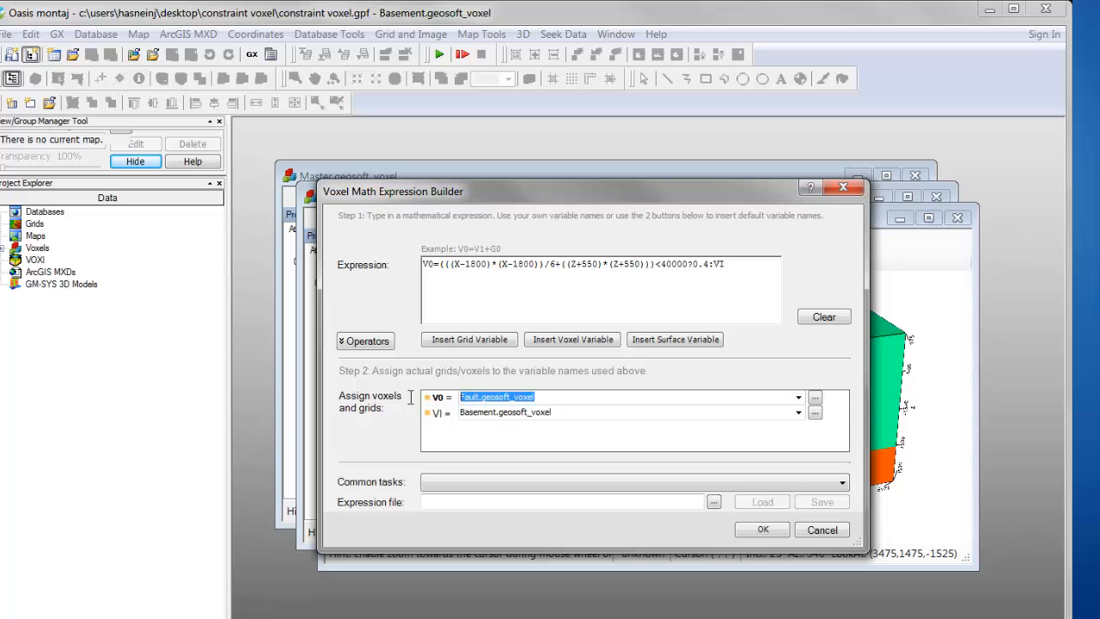
text(Lense)
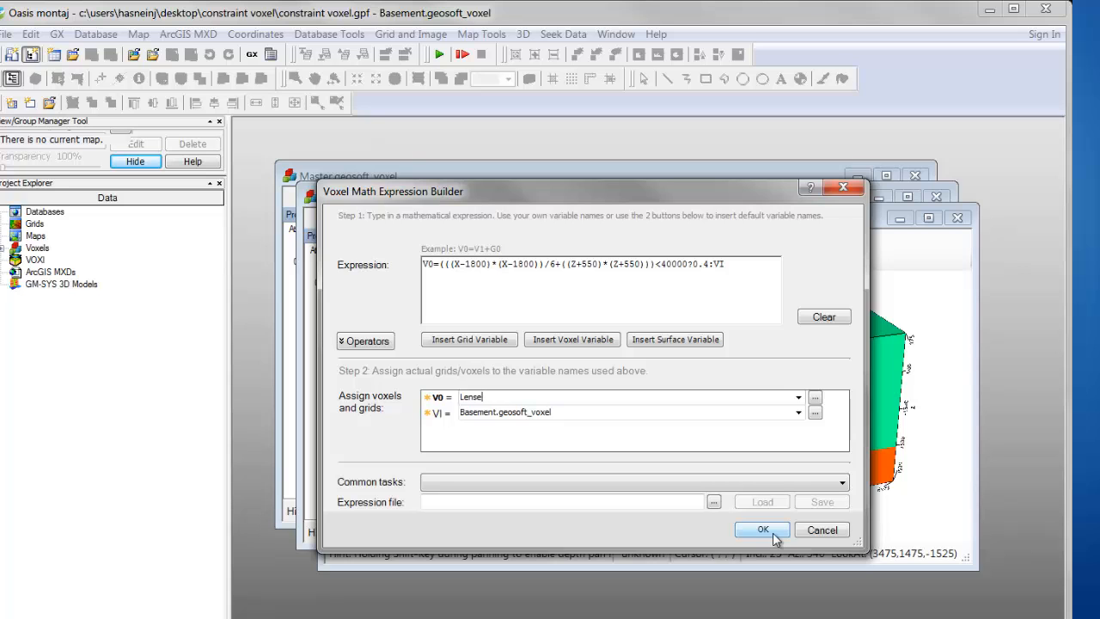
click(761, 530)
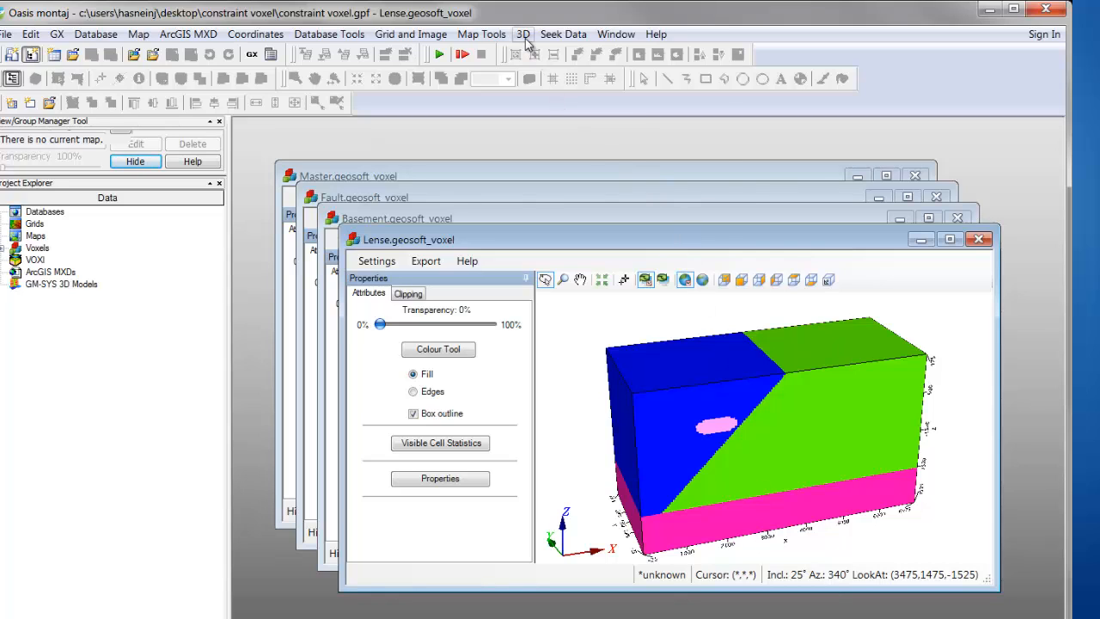
Open Voxel Properties for the Lense voxel
click(522, 34)
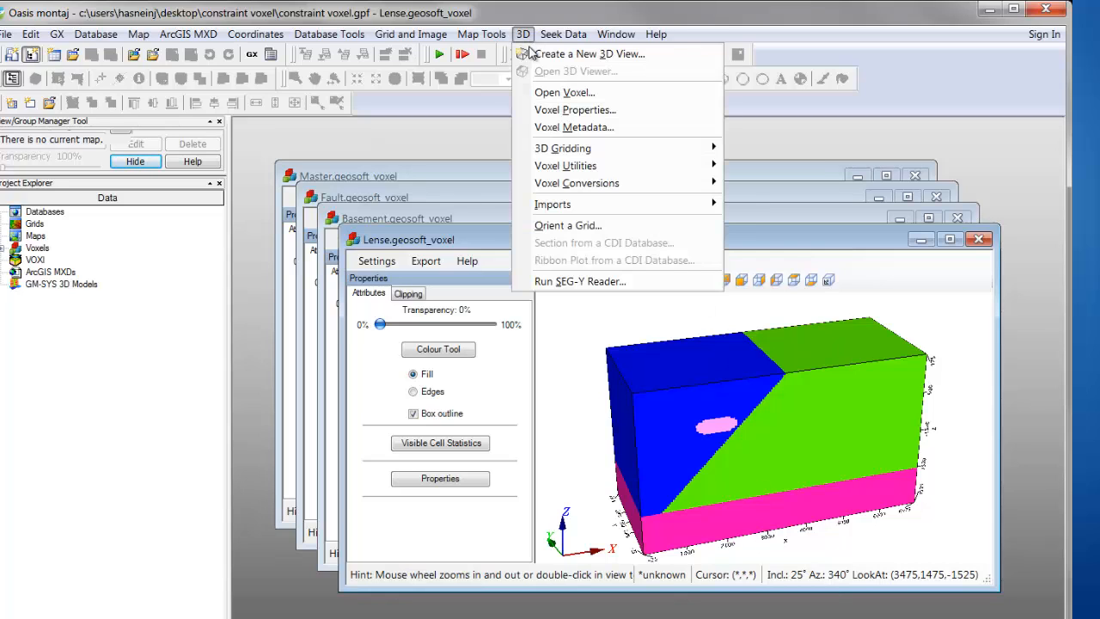
mouse_move(574, 109)
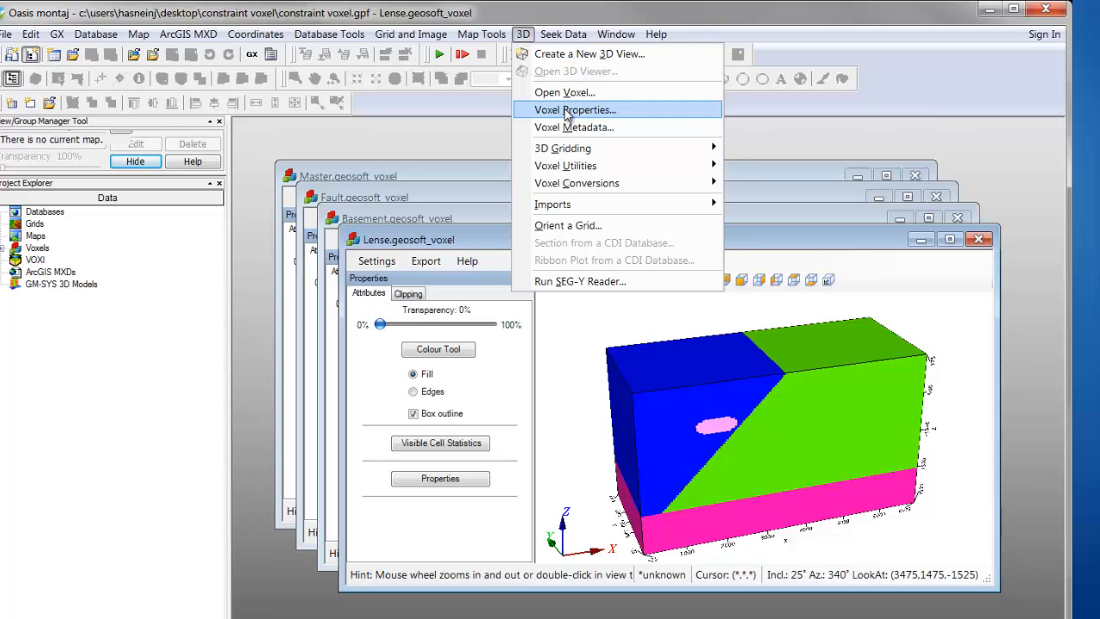
click(575, 110)
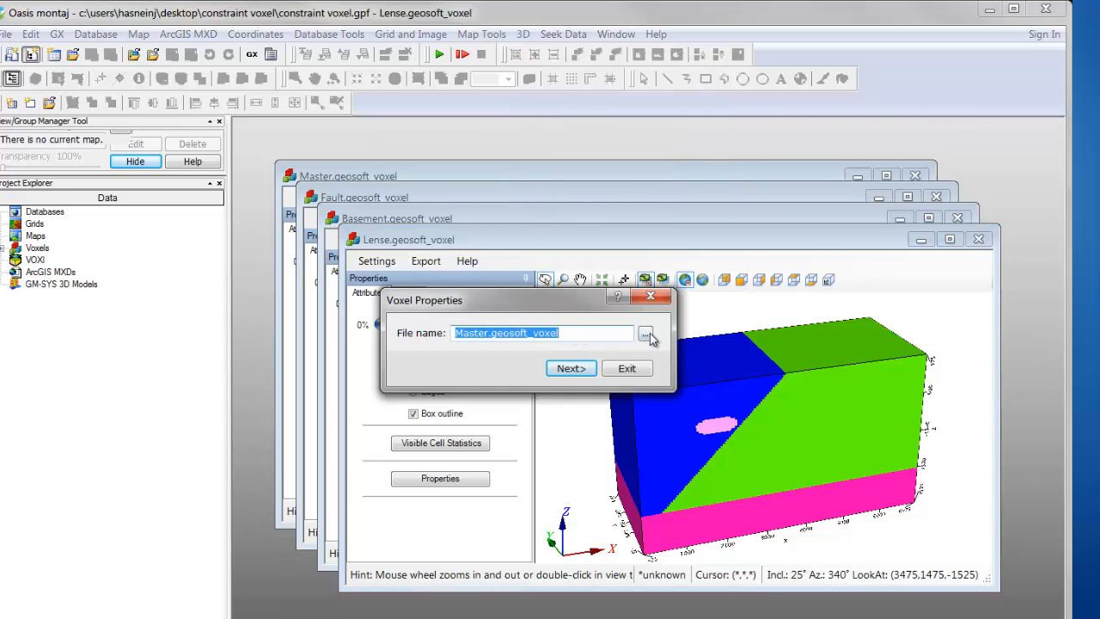
click(571, 368)
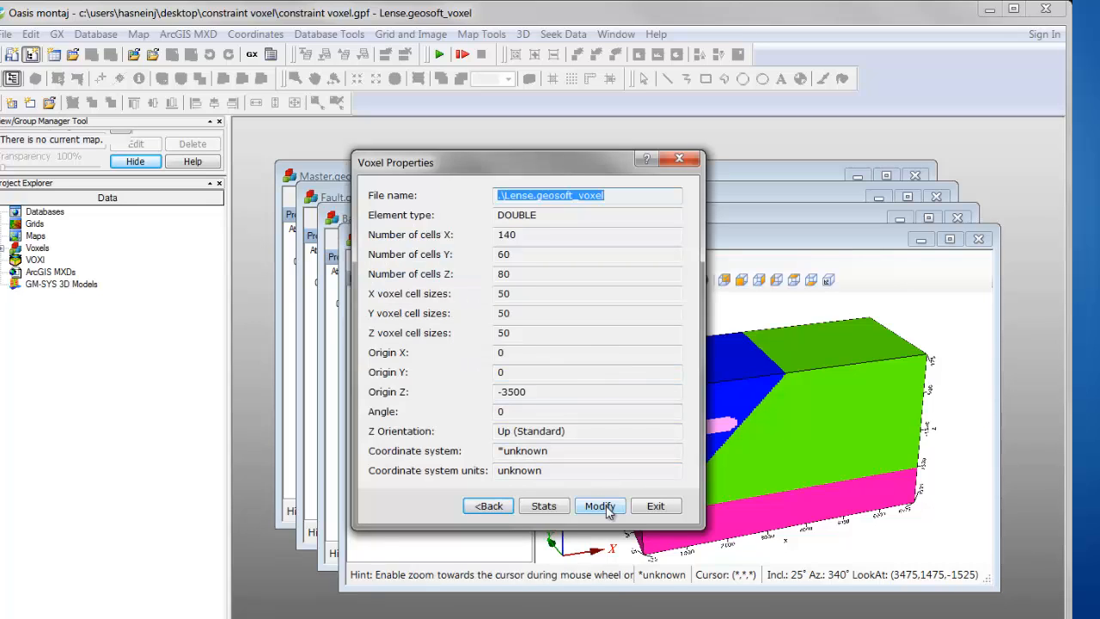
Set Lense to NAD83 / UTM zone 17N with origin 500000, 1000000, then exit
click(599, 505)
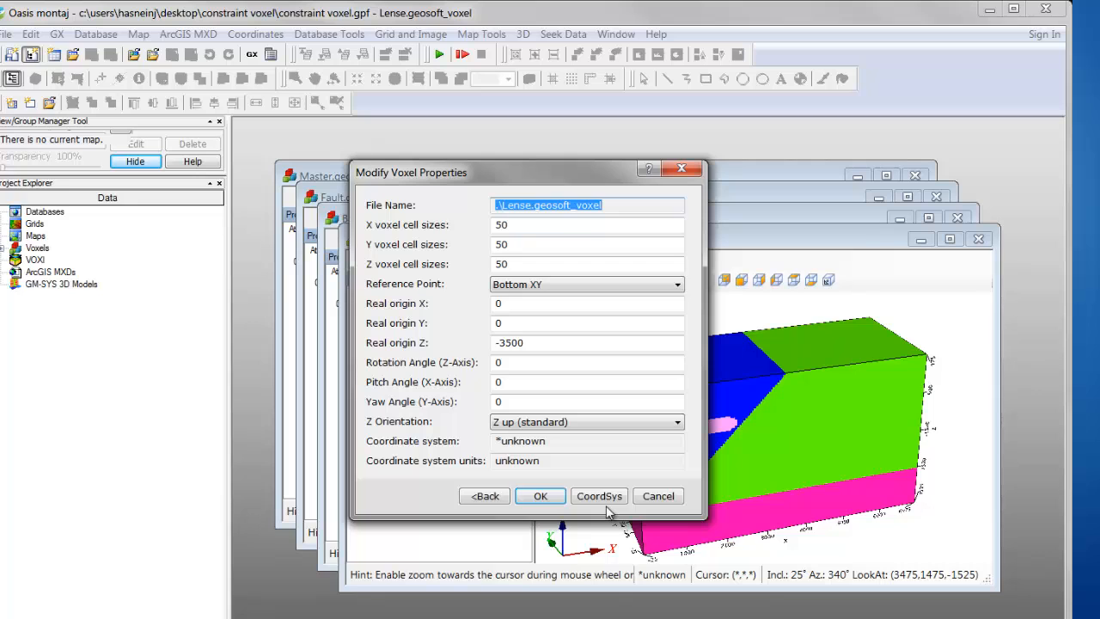
click(540, 496)
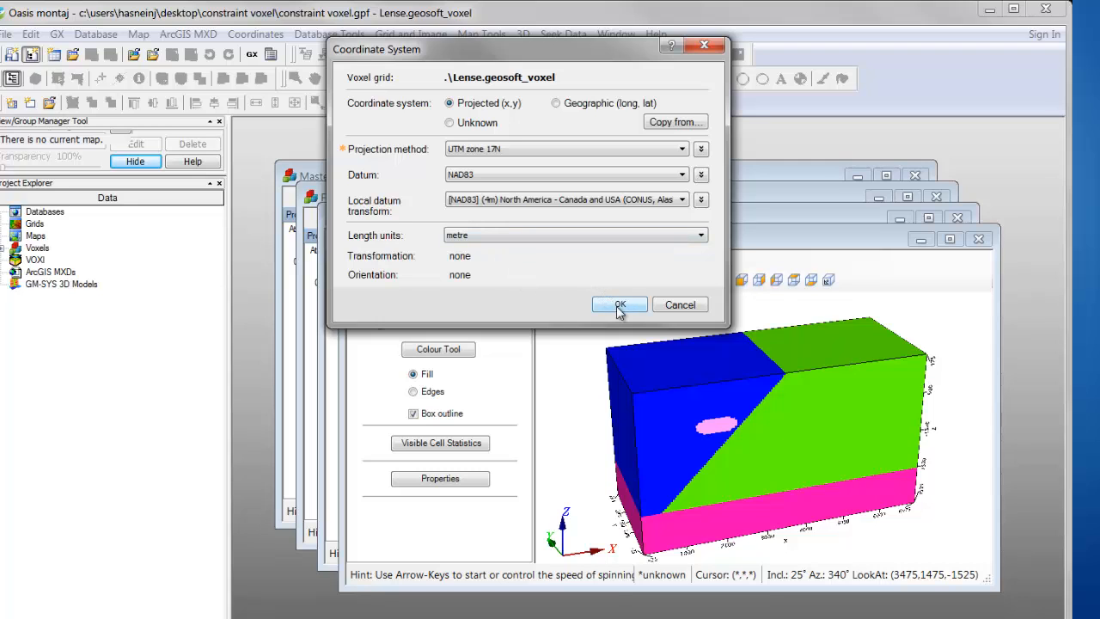
click(619, 306)
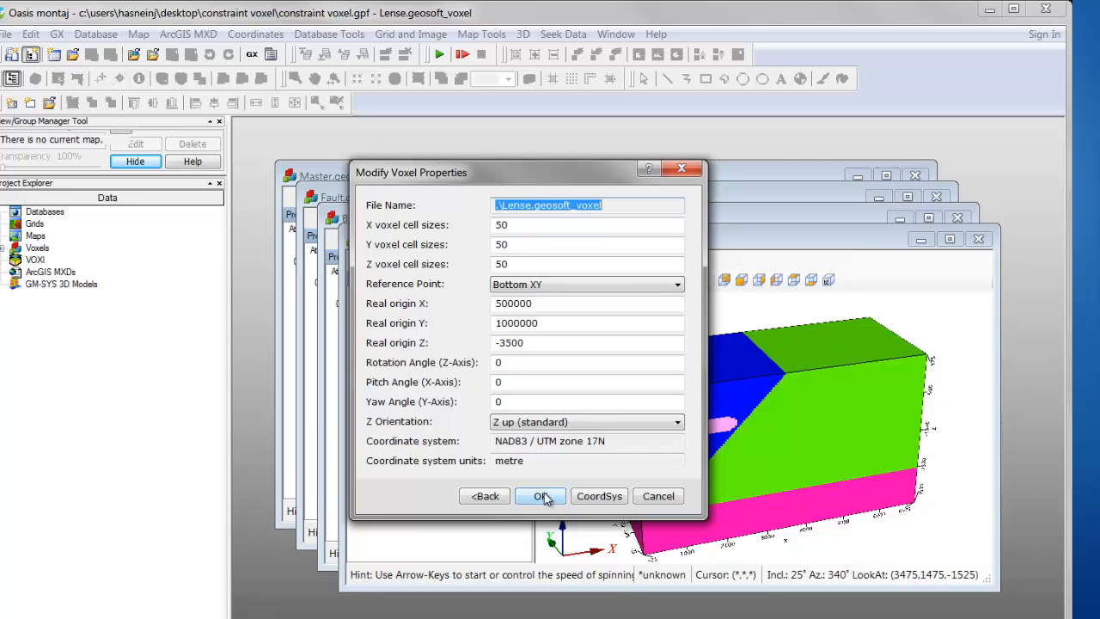
click(540, 496)
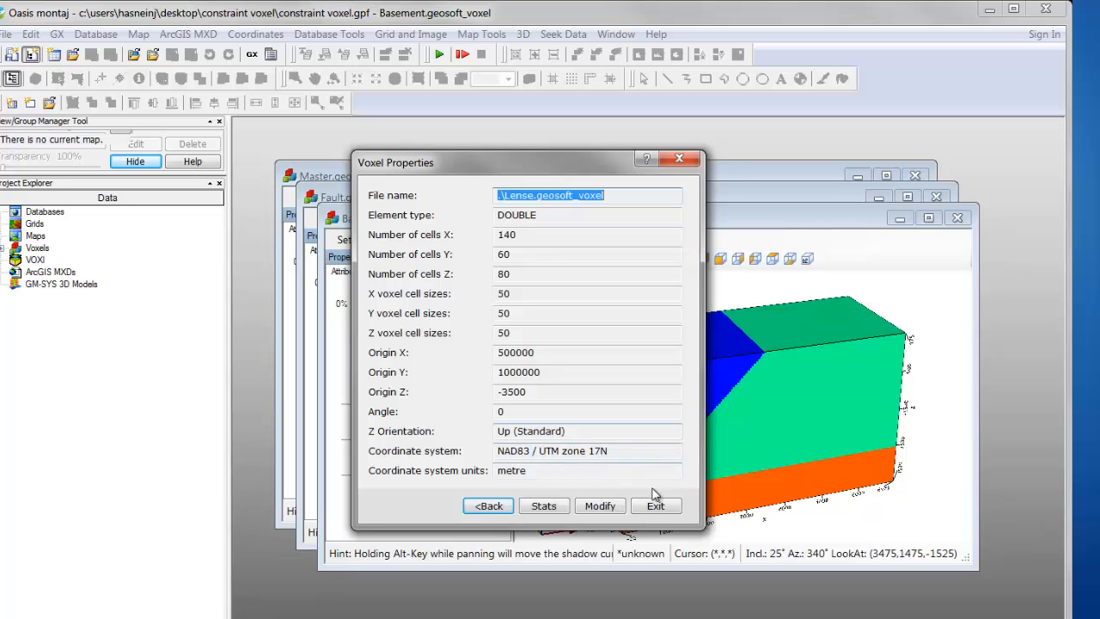
click(656, 506)
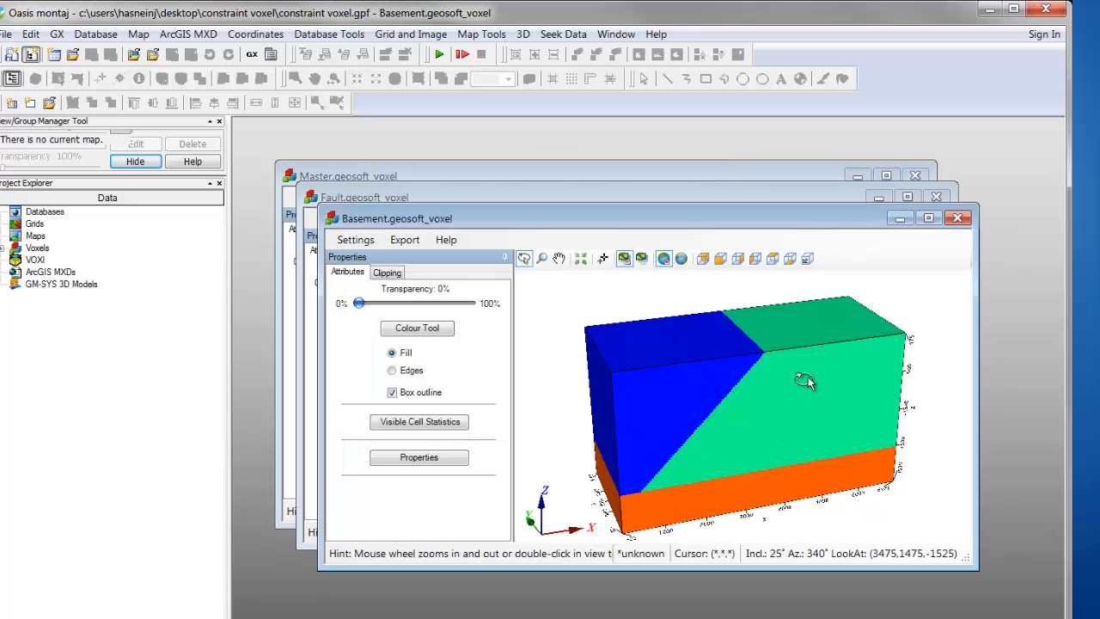